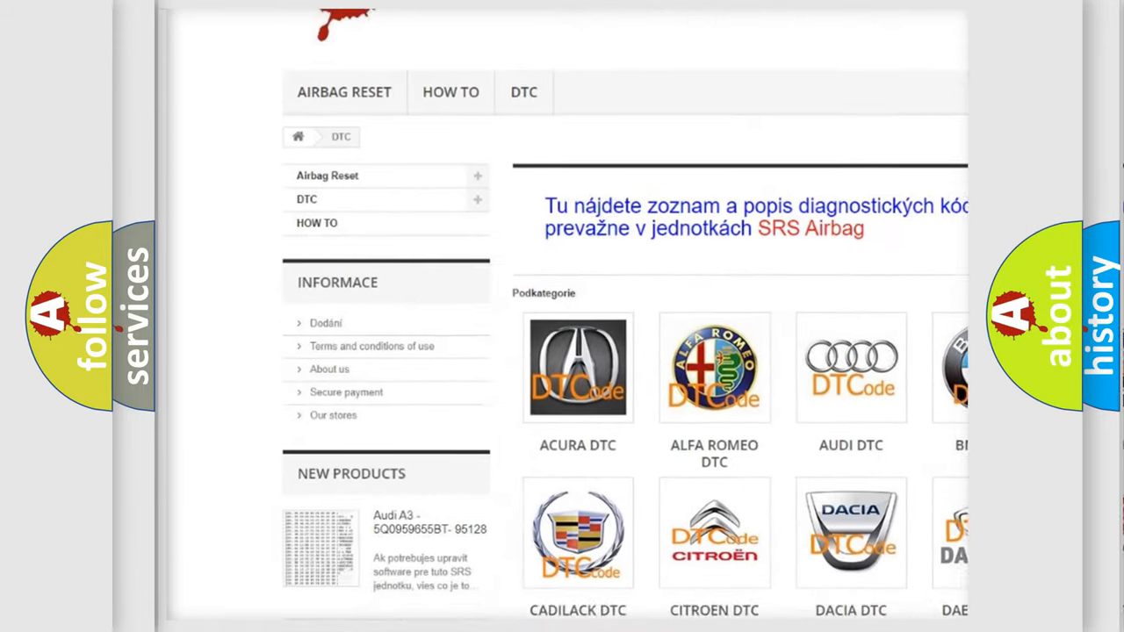
{"action": "scroll", "scroll_direction": "down", "scroll_amount": 3}
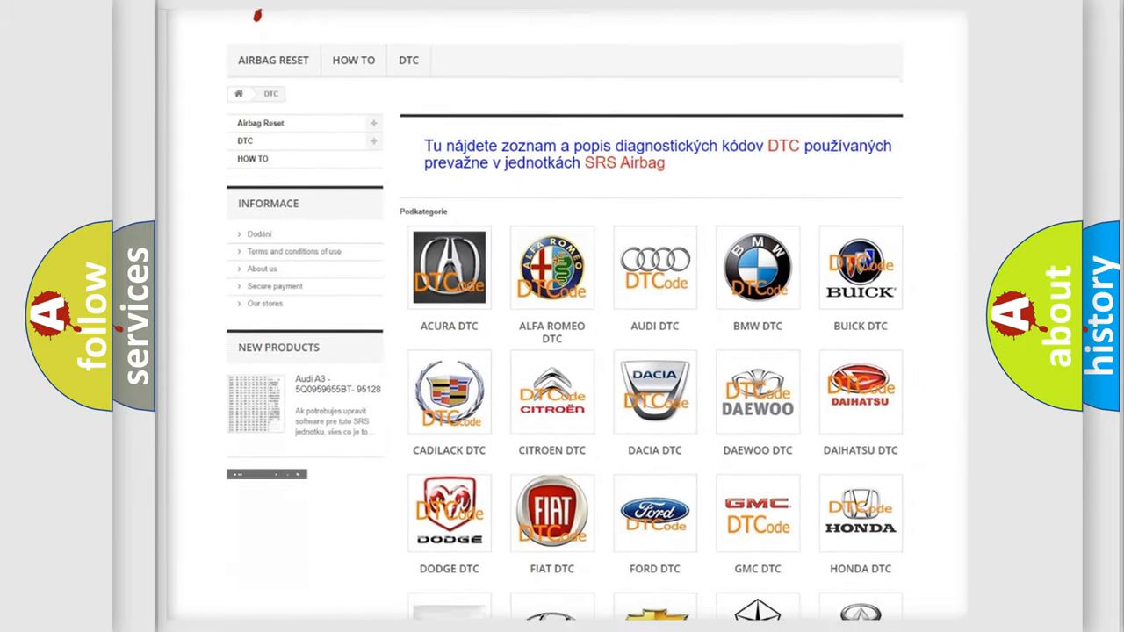
{"action": "scroll", "scroll_direction": "down", "scroll_amount": 3}
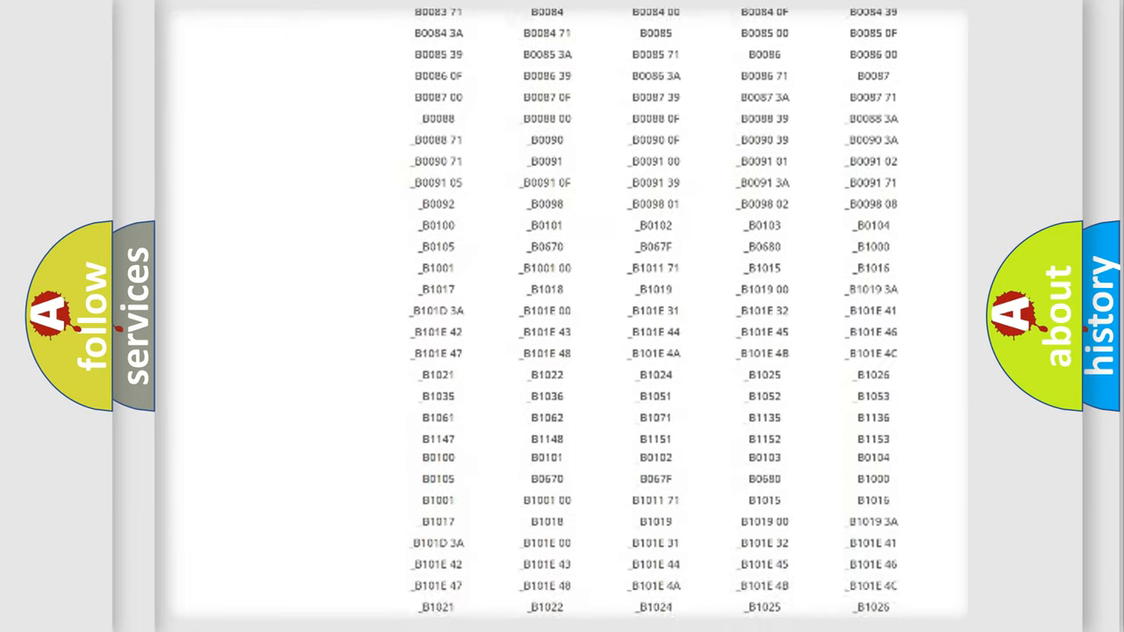
{"action": "scroll", "scroll_direction": "down", "scroll_amount": 3}
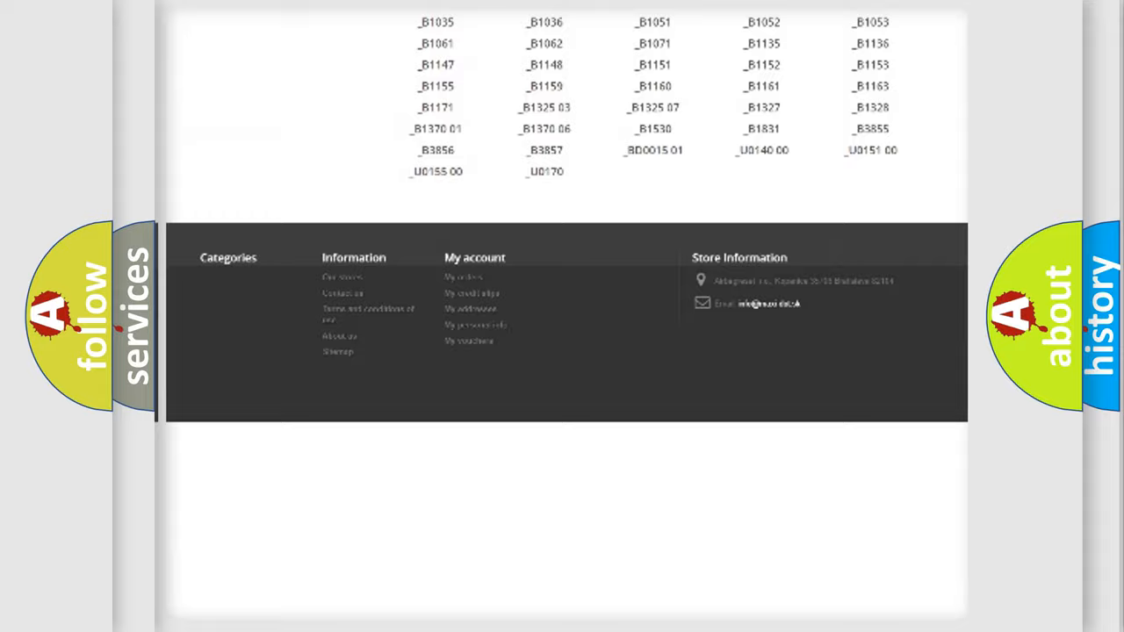
{"action": "scroll", "scroll_direction": "up", "scroll_amount": 3}
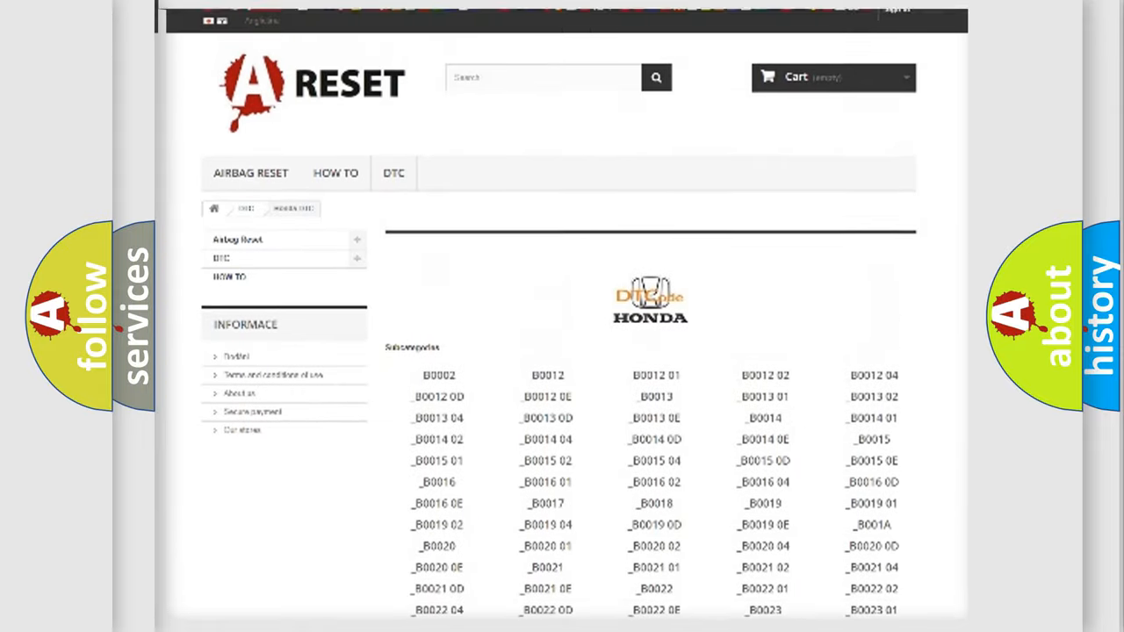